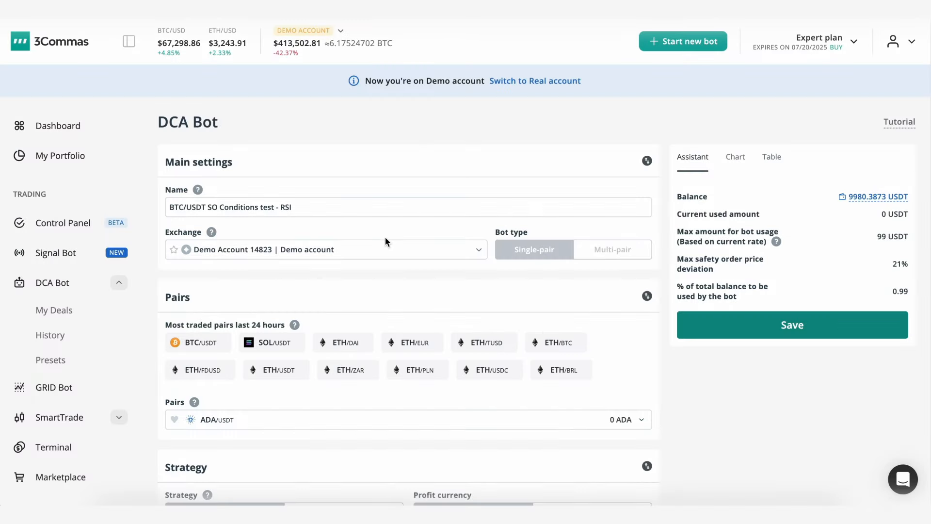
{"action": "mouse_move", "coordinate": [293, 270]}
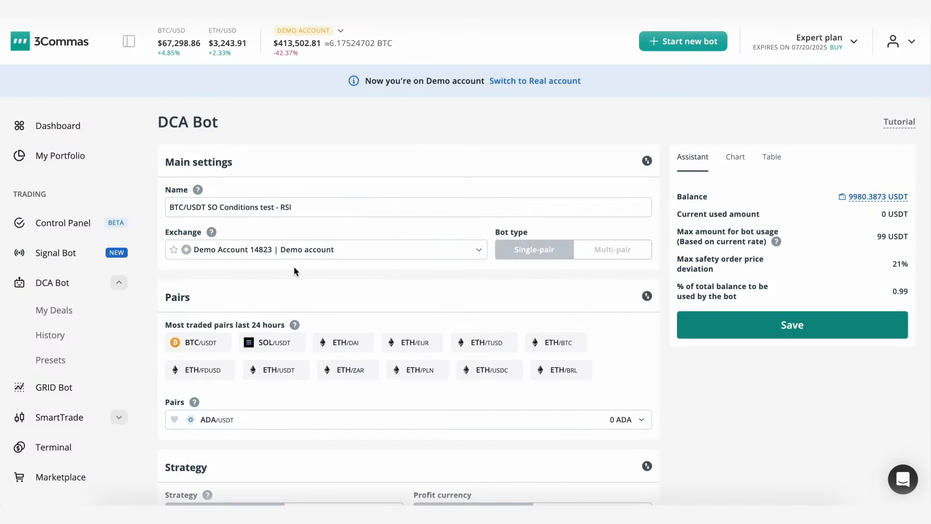
Change the safety order volume scale from 1.7 to 1 and step scale from 4 to 1
{"action": "scroll", "scroll_direction": "down", "scroll_amount": 3}
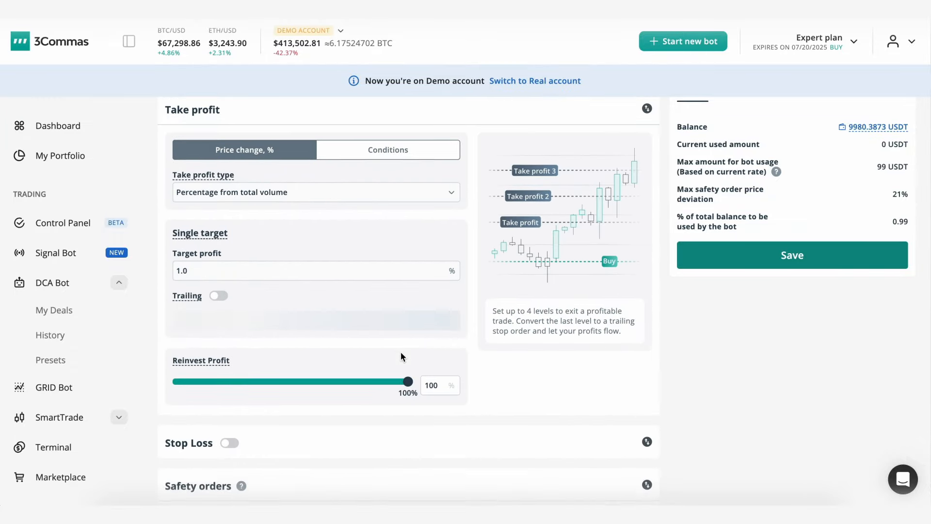
{"action": "scroll", "scroll_direction": "down", "scroll_amount": 3}
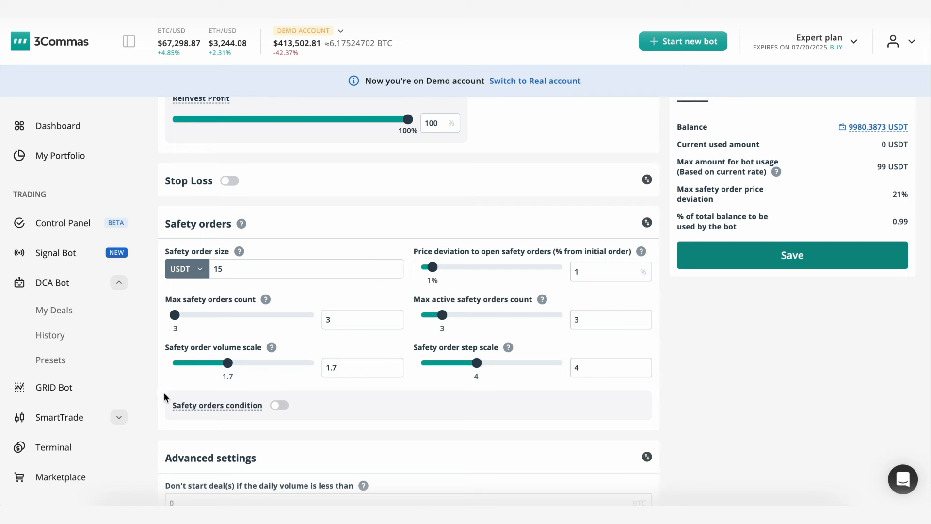
{"action": "mouse_move", "coordinate": [182, 396]}
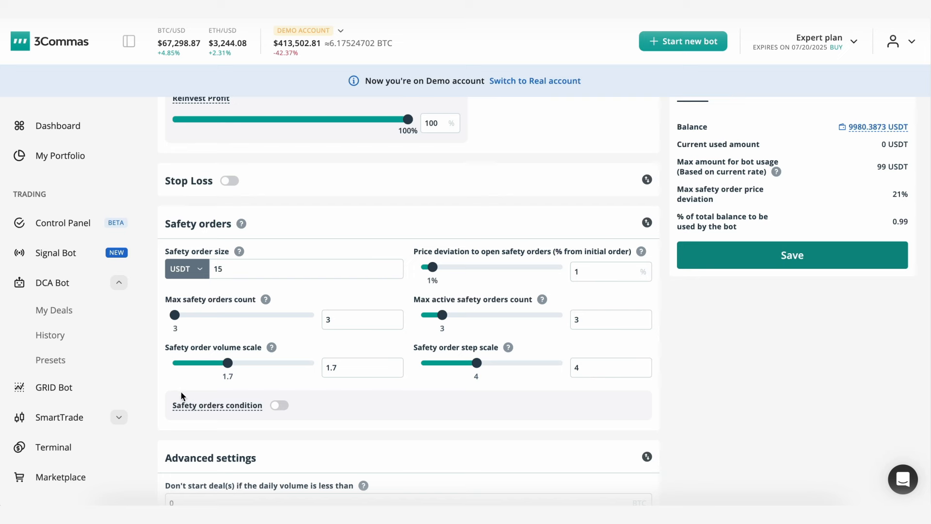
{"action": "mouse_move", "coordinate": [279, 391]}
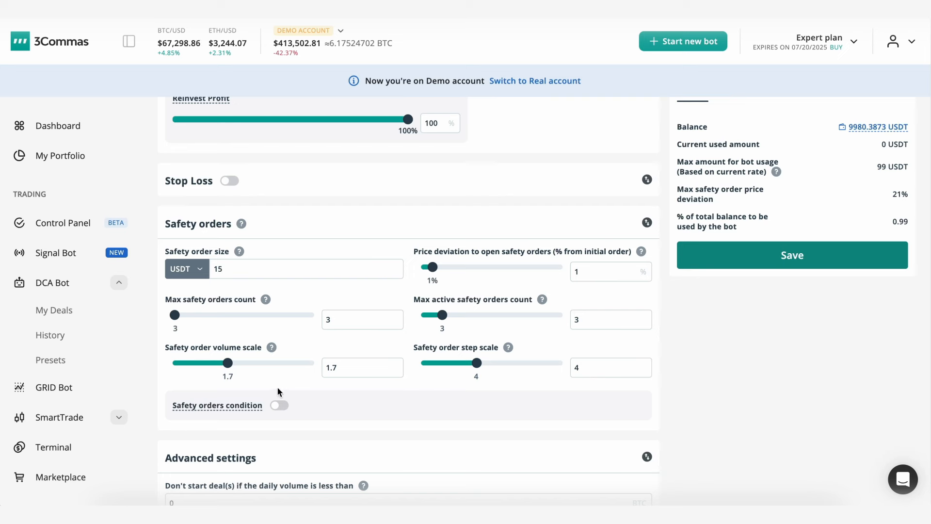
{"action": "mouse_move", "coordinate": [536, 343]}
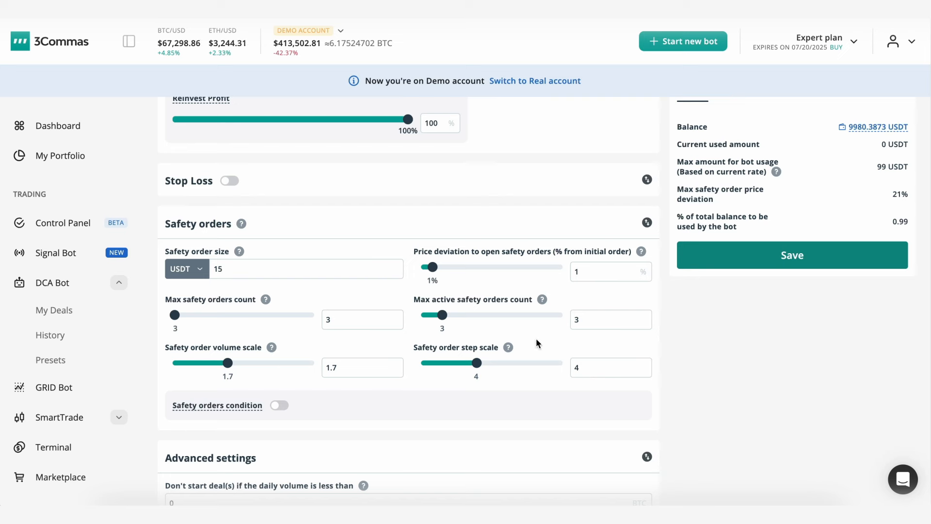
{"action": "mouse_move", "coordinate": [407, 285]}
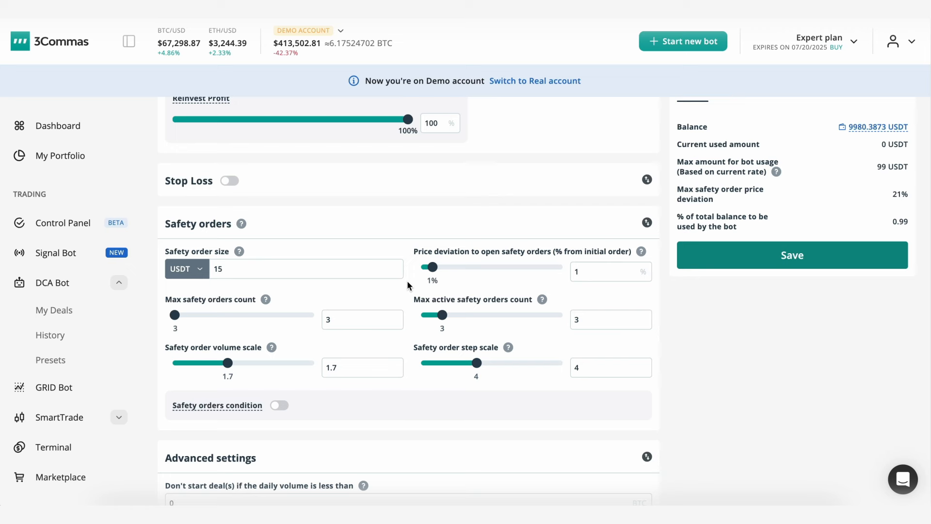
{"action": "left_click", "coordinate": [610, 271]}
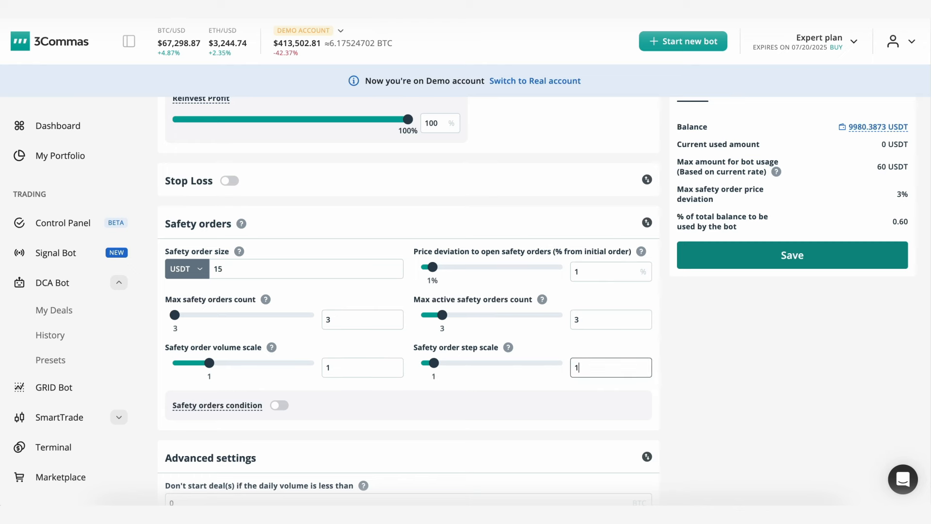
{"action": "mouse_move", "coordinate": [442, 392]}
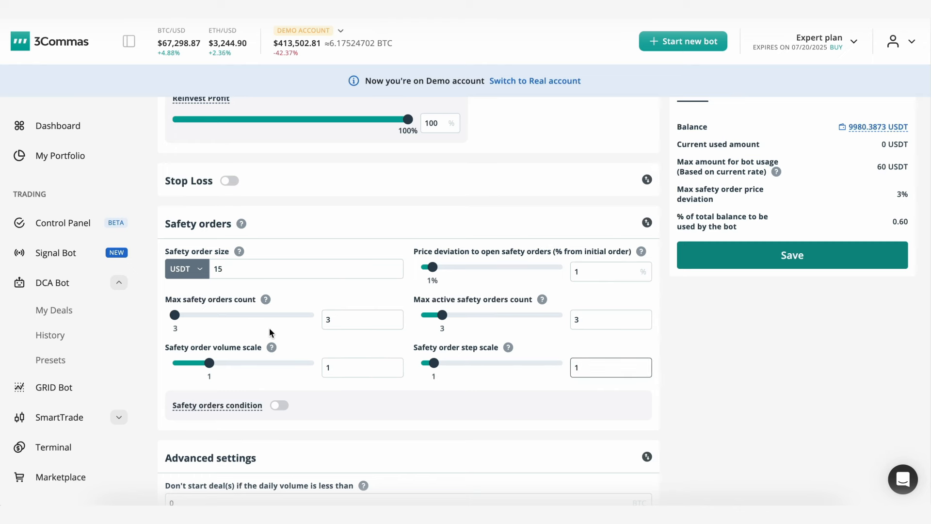
{"action": "left_click", "coordinate": [610, 367]}
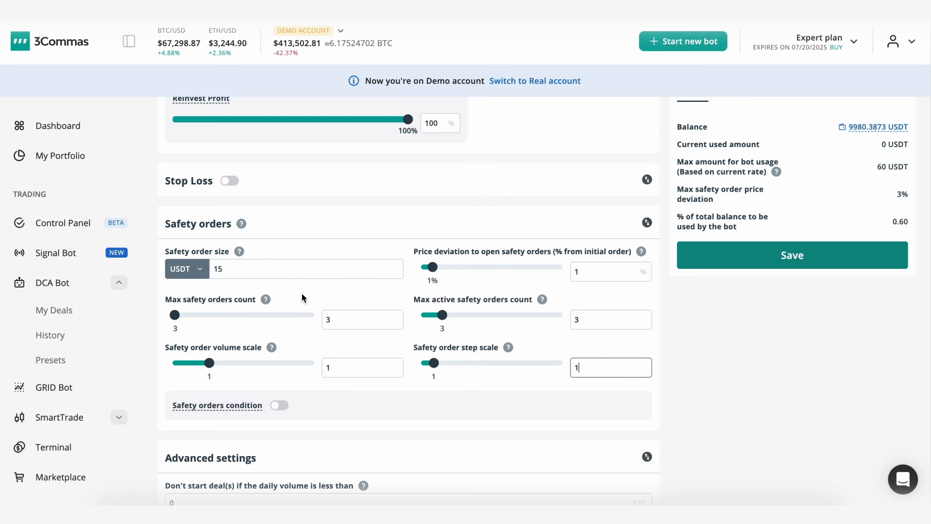
{"action": "mouse_move", "coordinate": [308, 390]}
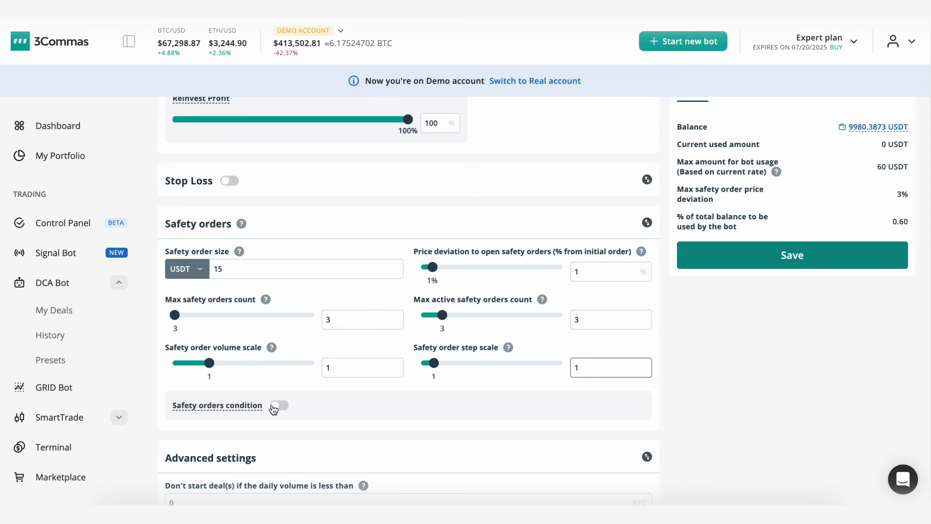
Enable safety-order conditions, add a 3-minute RSI condition beside the 15-minute one, and save the bot
{"action": "left_click", "coordinate": [278, 406]}
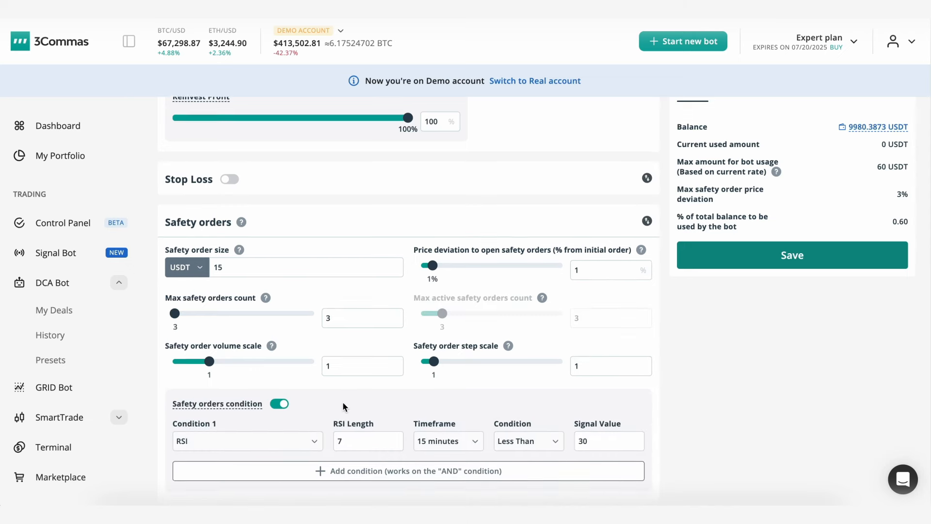
{"action": "scroll", "scroll_direction": "down", "scroll_amount": 3}
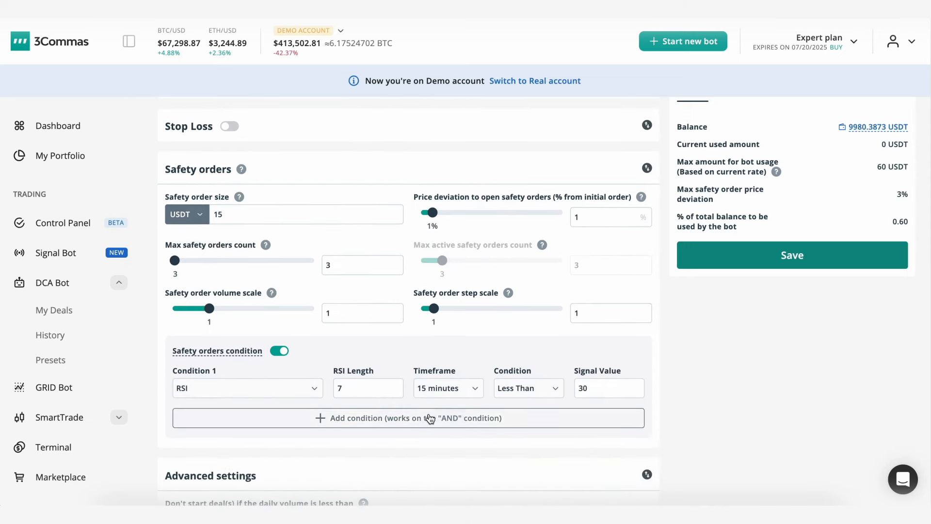
{"action": "left_click", "coordinate": [407, 417]}
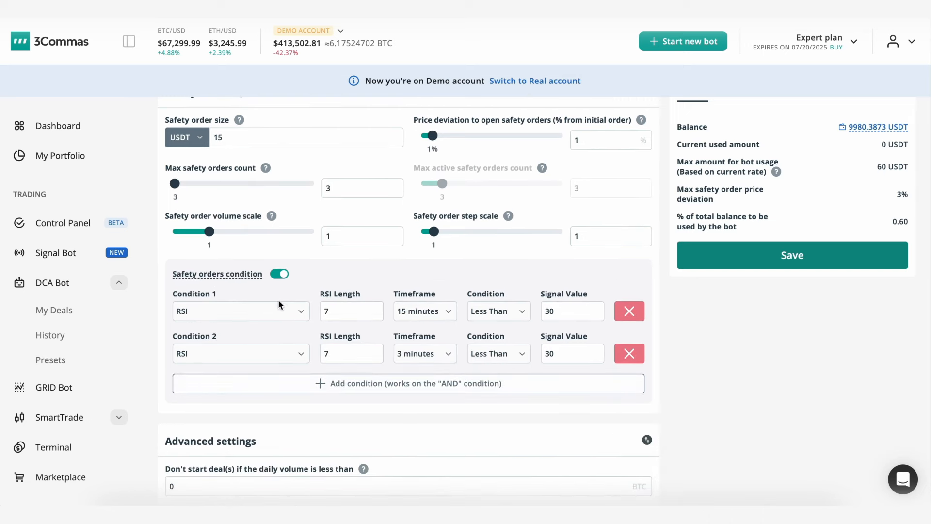
{"action": "mouse_move", "coordinate": [360, 344]}
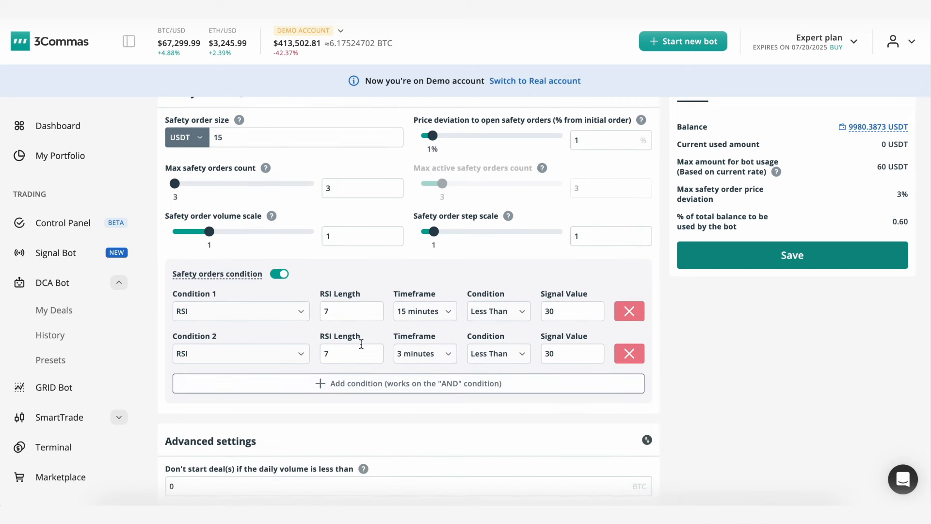
{"action": "mouse_move", "coordinate": [825, 284]}
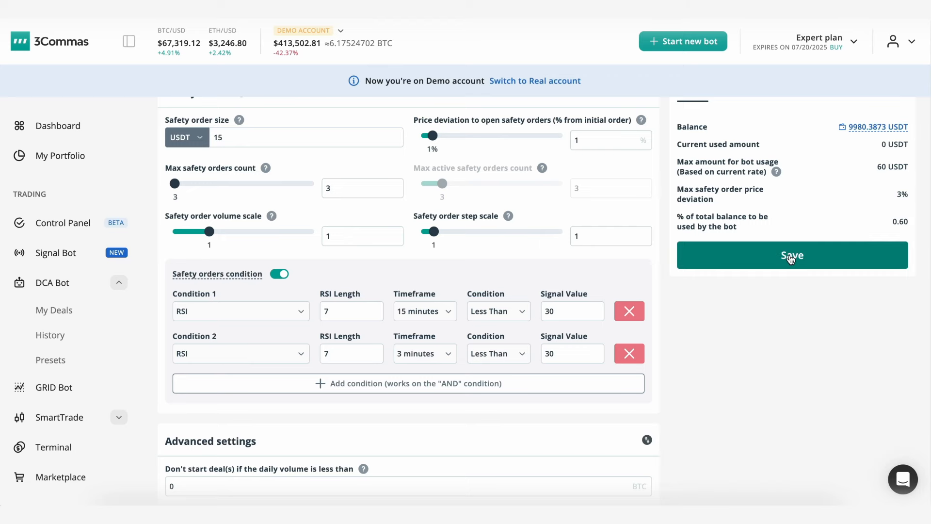
{"action": "left_click", "coordinate": [791, 255]}
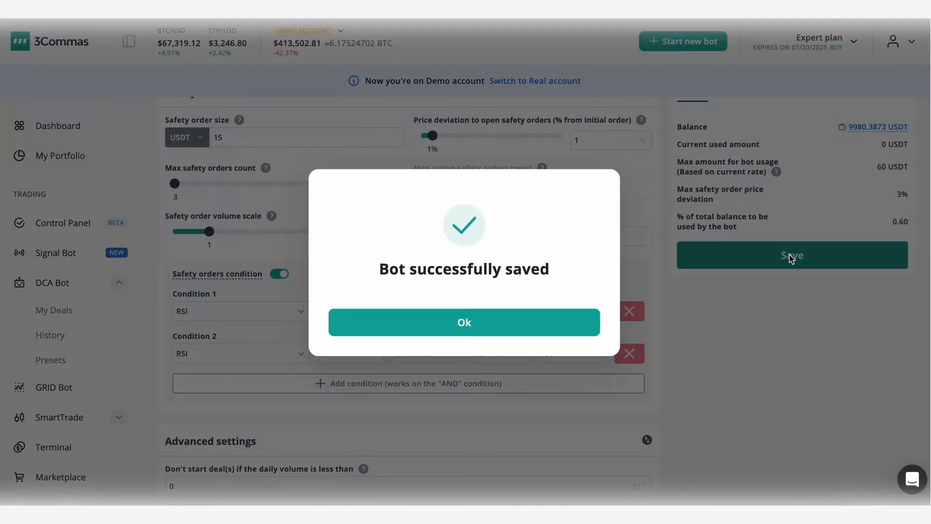
{"action": "left_click", "coordinate": [463, 322]}
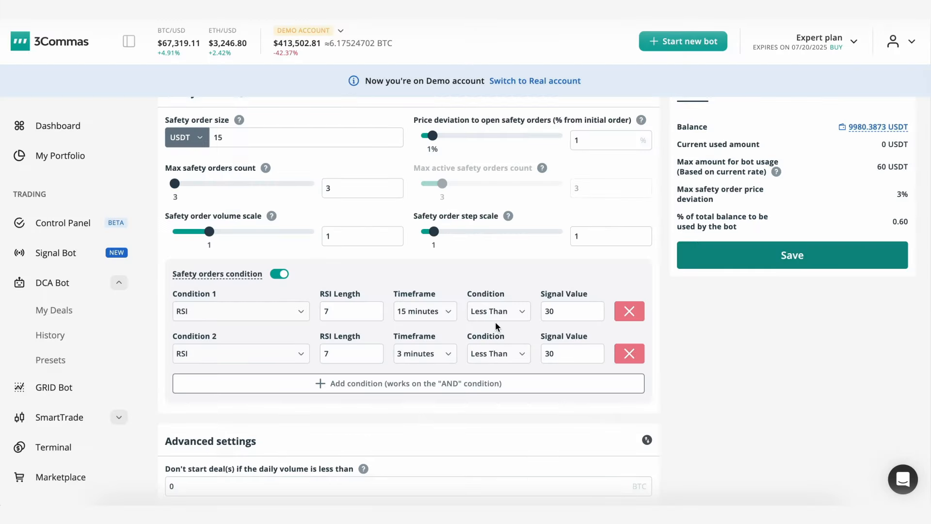